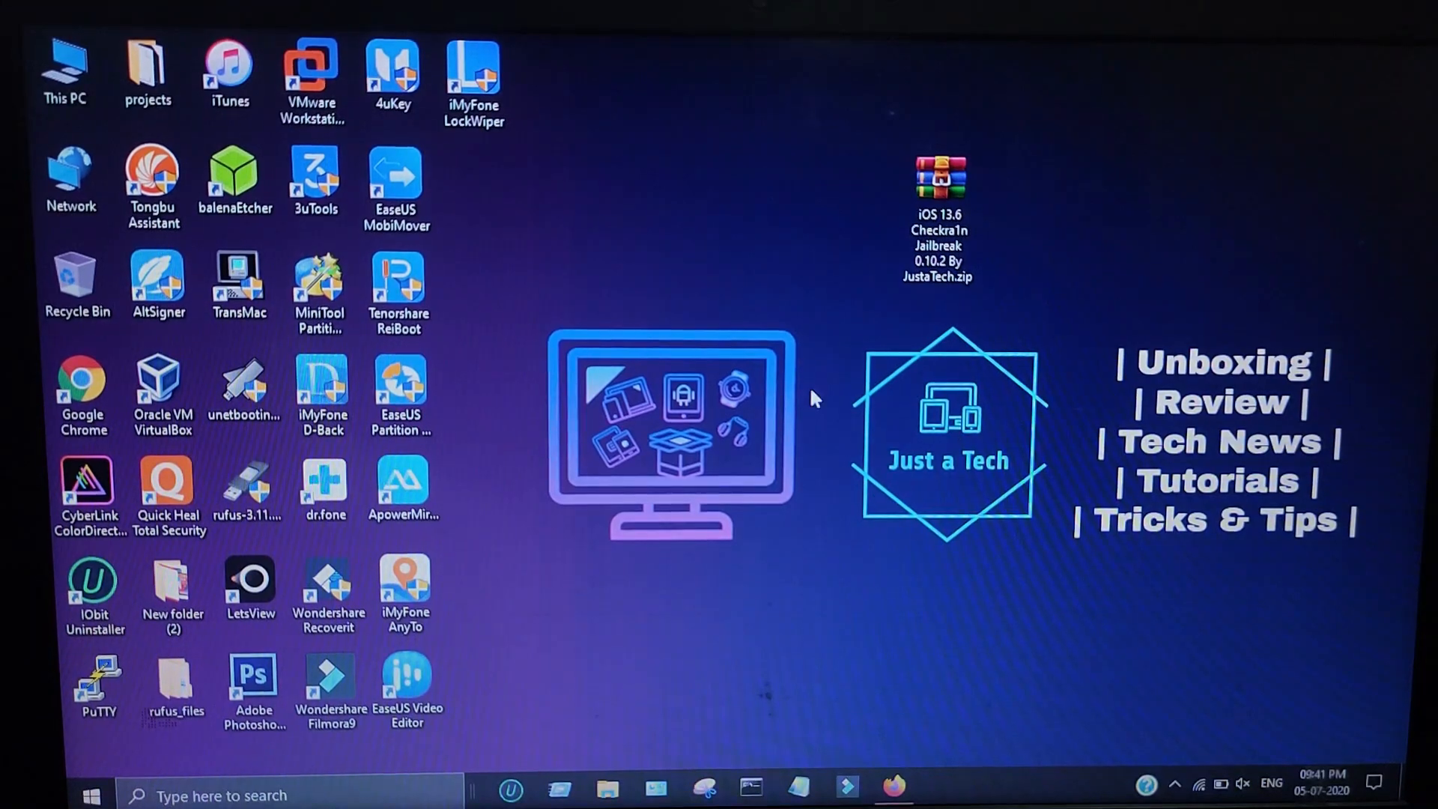
Extract the checkra1n jailbreak zip onto the desktop via Extract Here
left_click(939, 211)
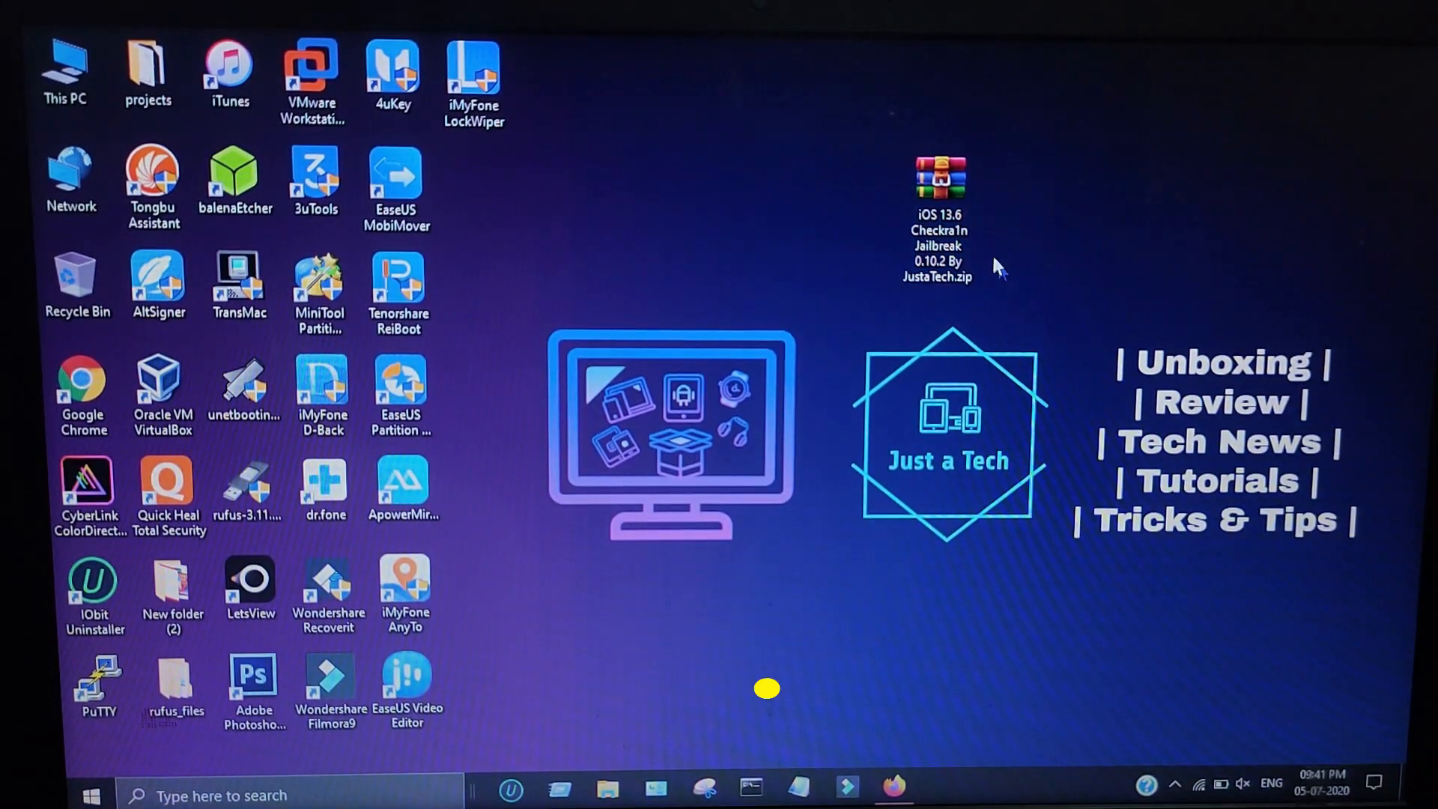
right_click(937, 182)
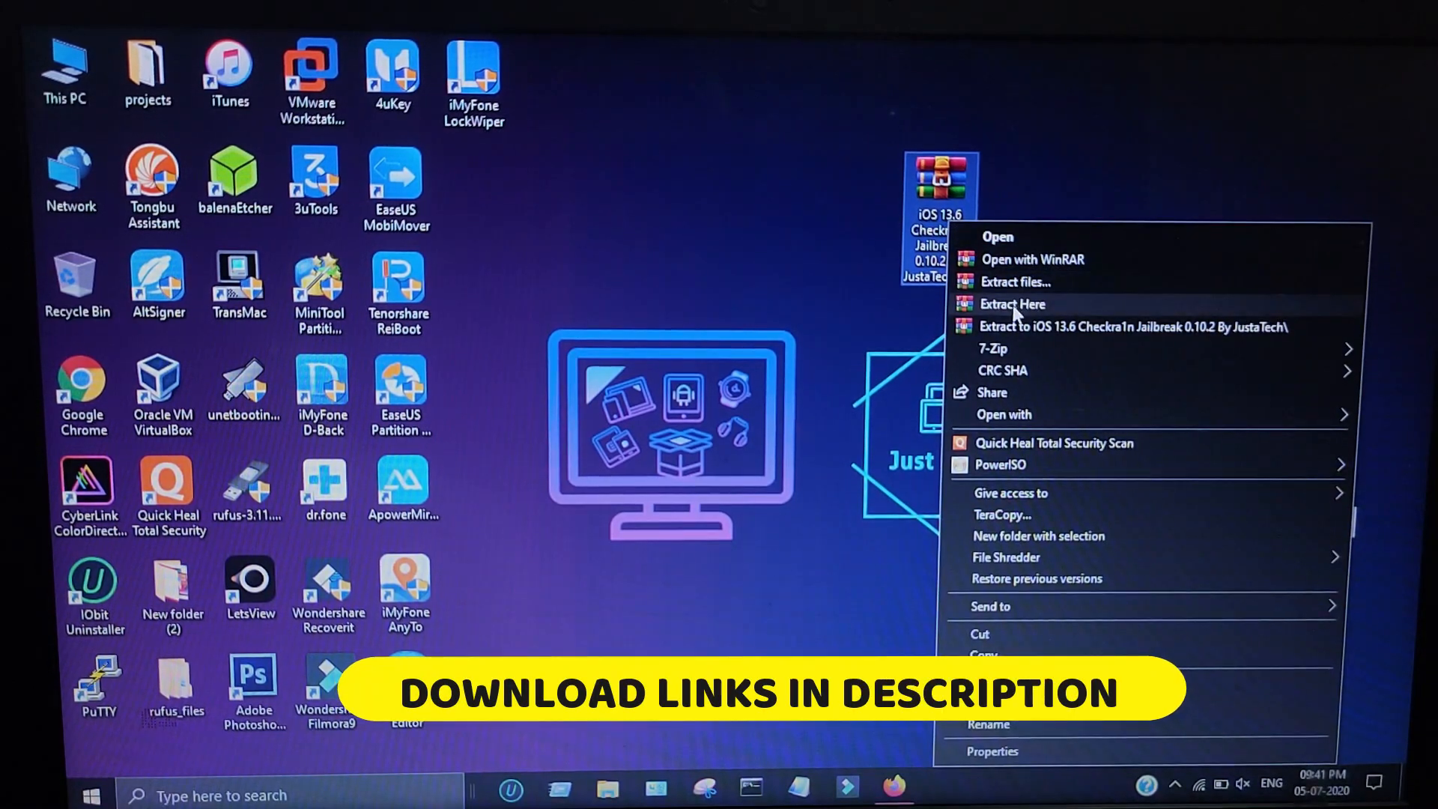
left_click(1013, 304)
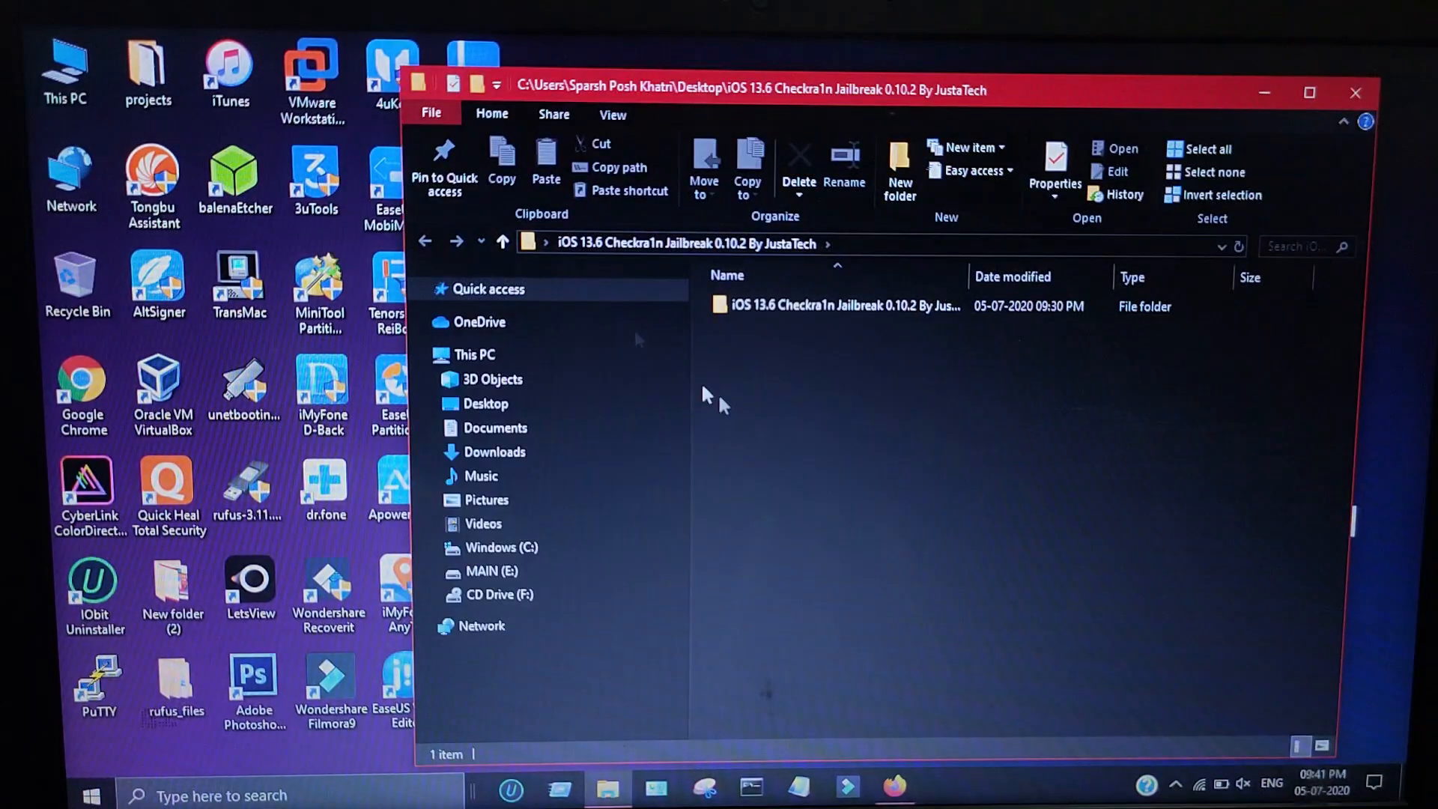
Read IMPORTANT READ THE INSTRUCTIONS FIRST.txt from the inner folder, maximized in Notepad
double_click(838, 305)
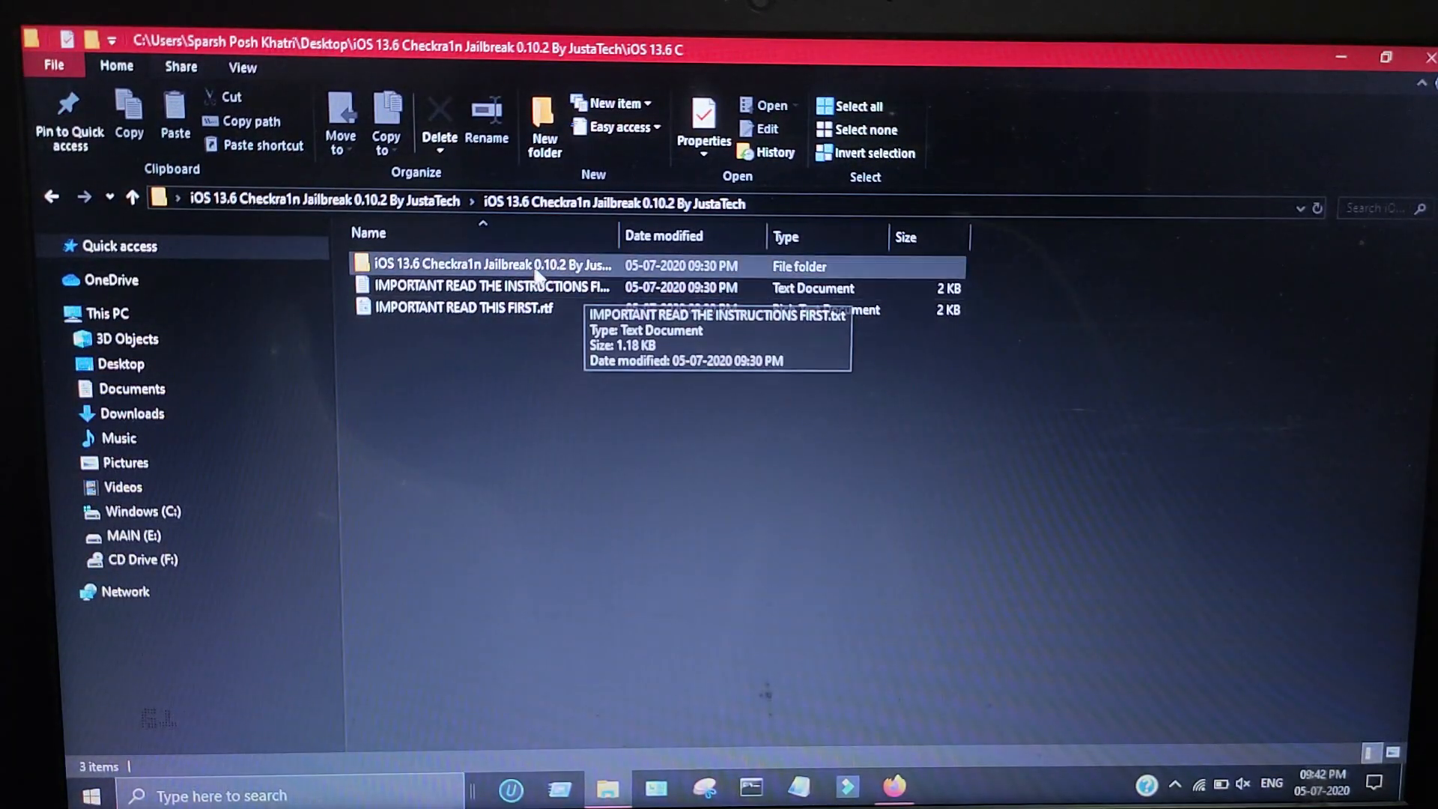
double_click(488, 286)
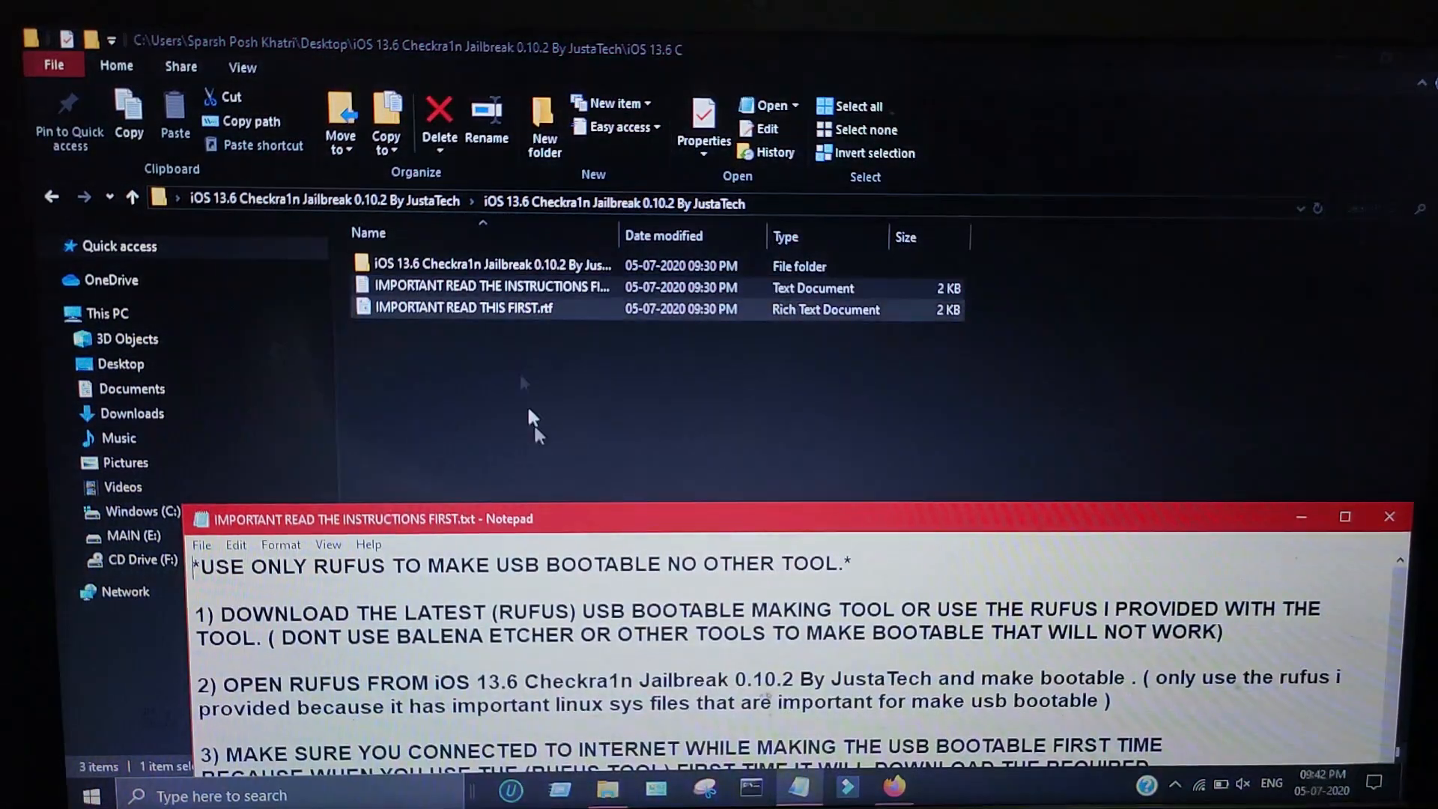
left_click(1345, 518)
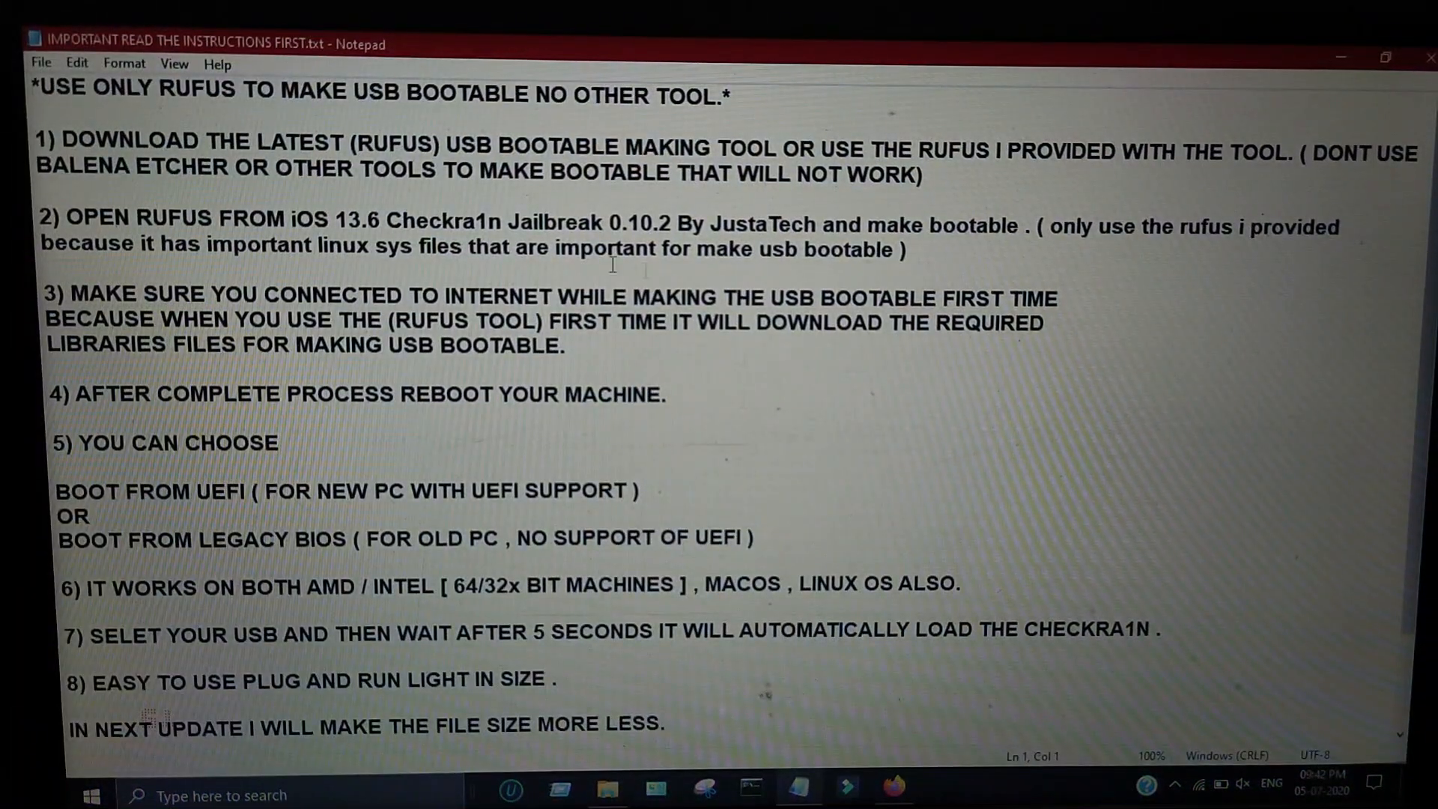
scroll("down", 3)
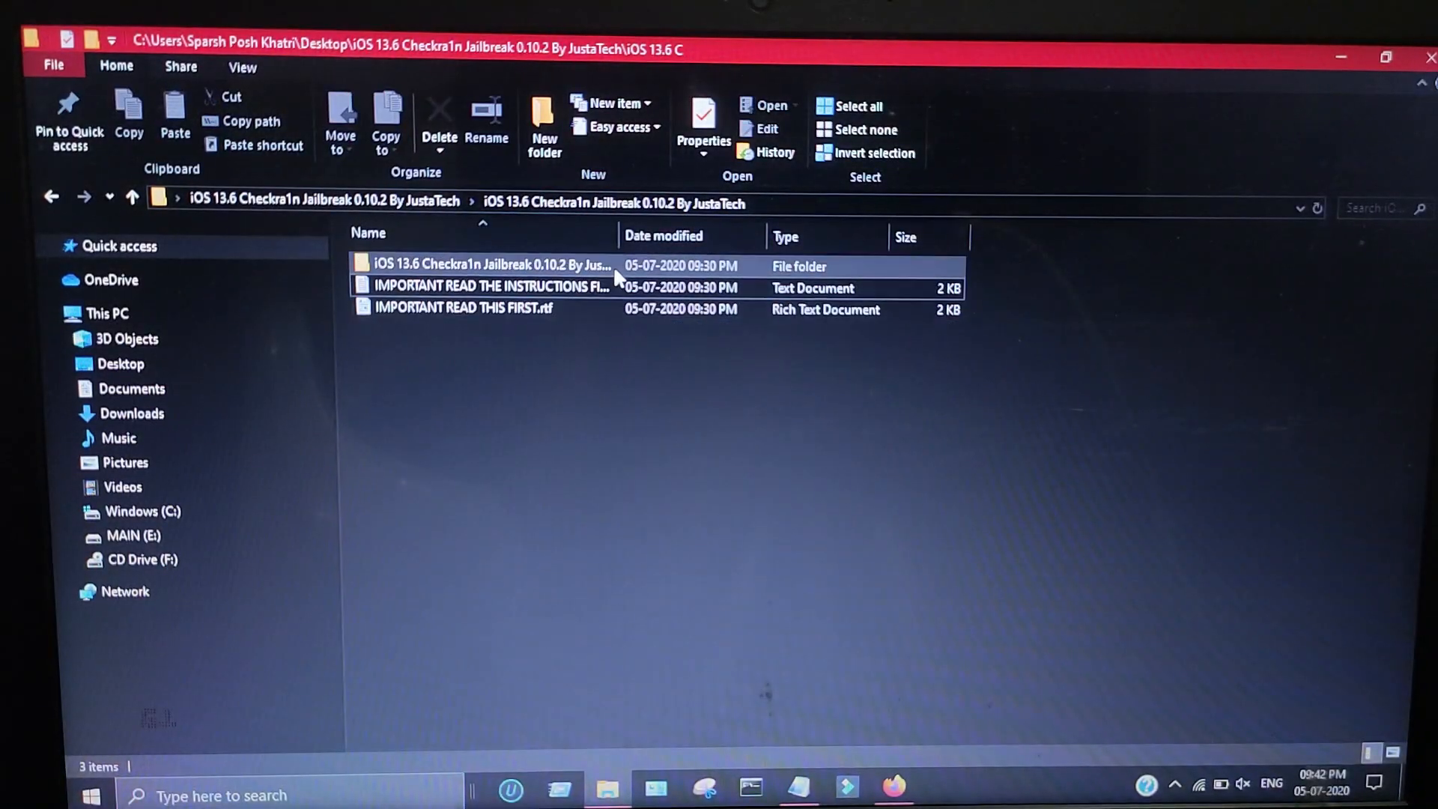
Launch rufus-3.11.exe from the innermost jailbreak folder
double_click(484, 266)
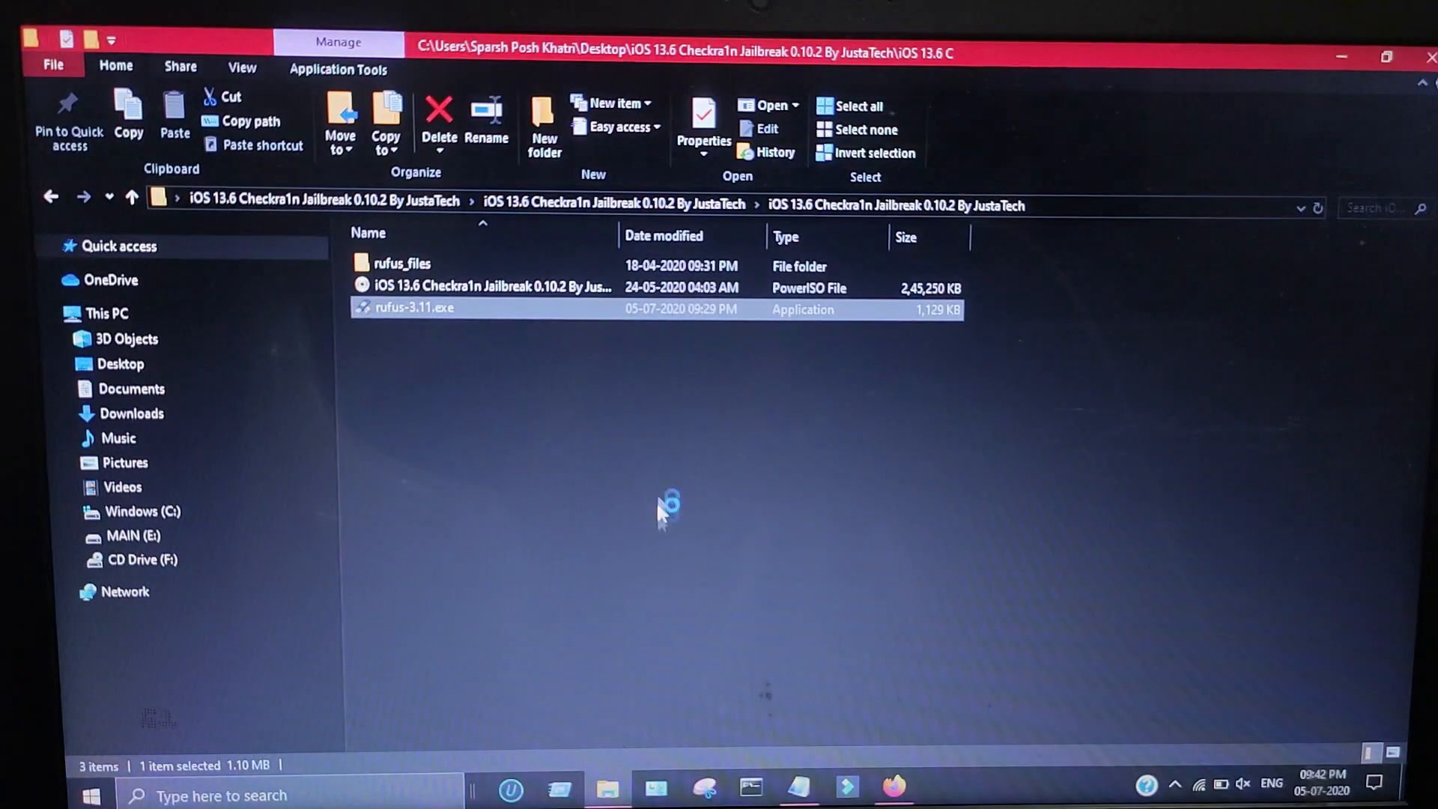
double_click(413, 307)
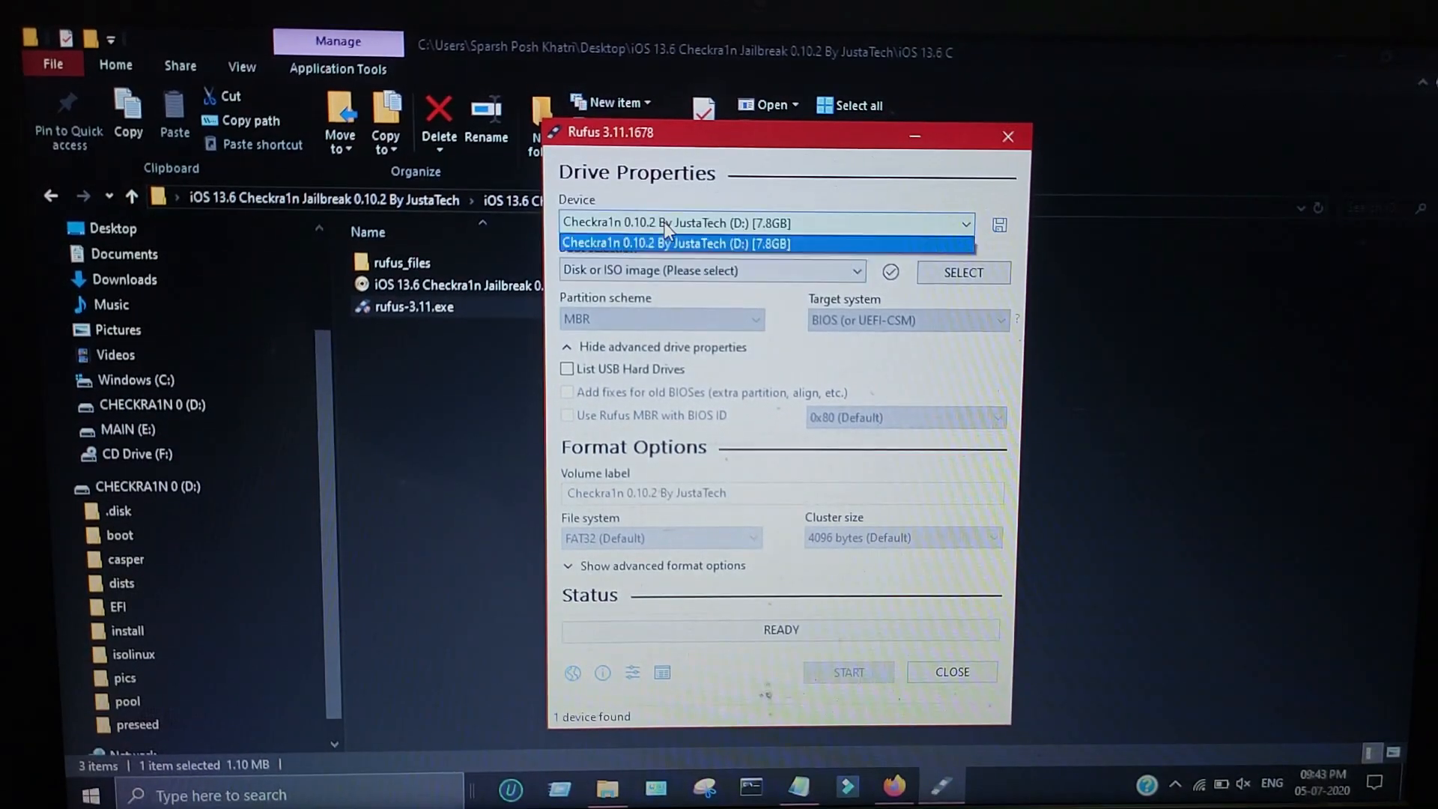
Write the checkra1n ISO to the Checkra1n USB drive (D:), accepting the data-erase warning
left_click(766, 243)
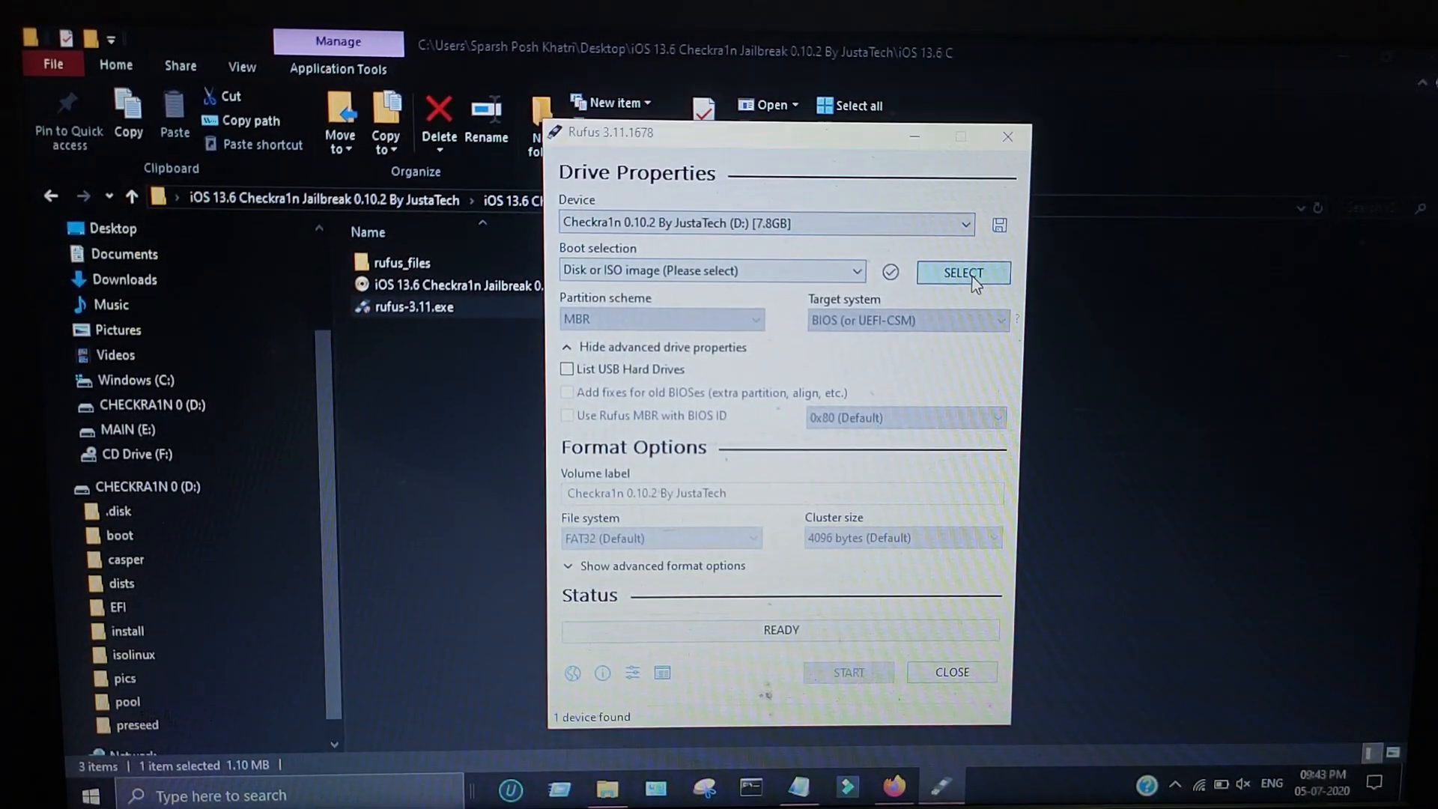
left_click(963, 273)
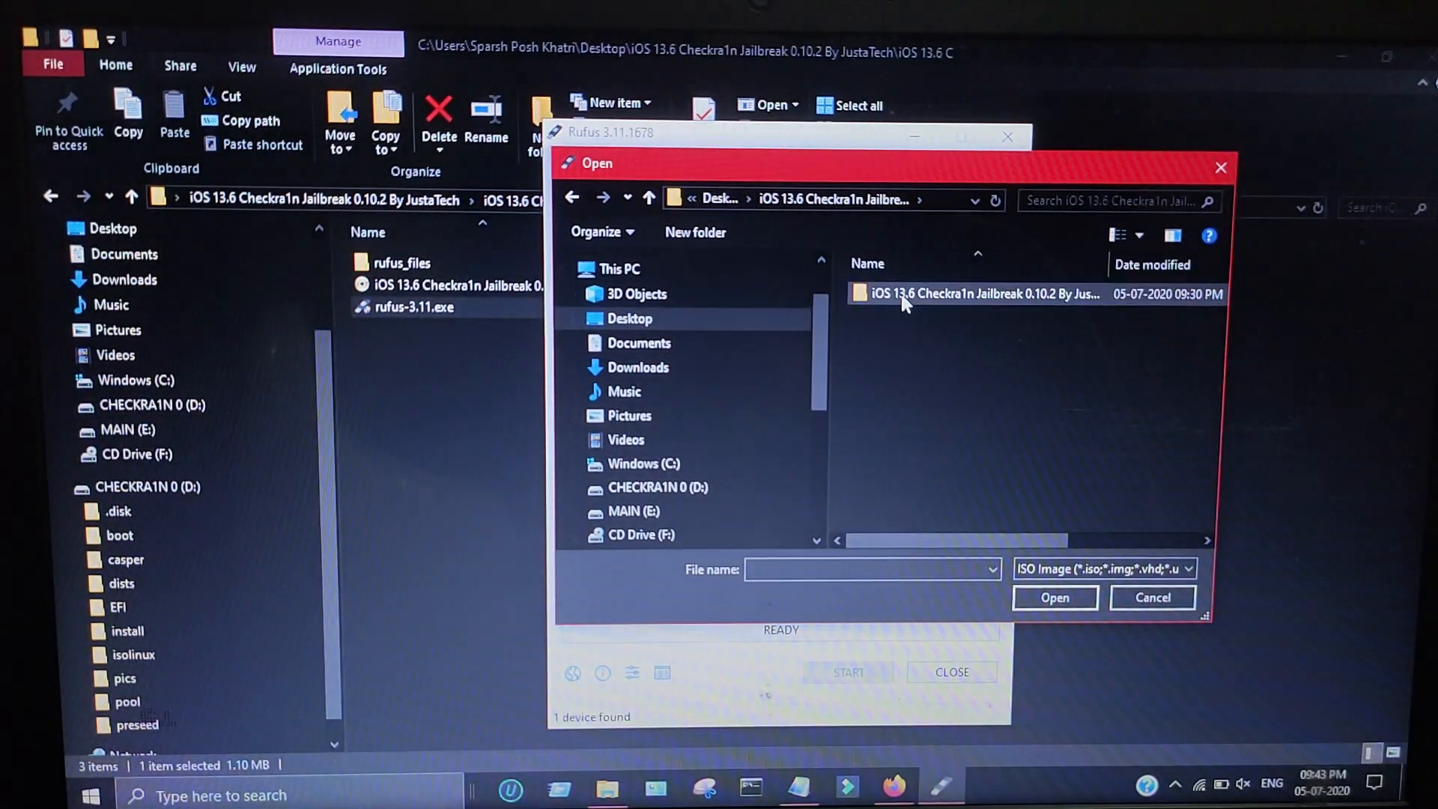
double_click(981, 294)
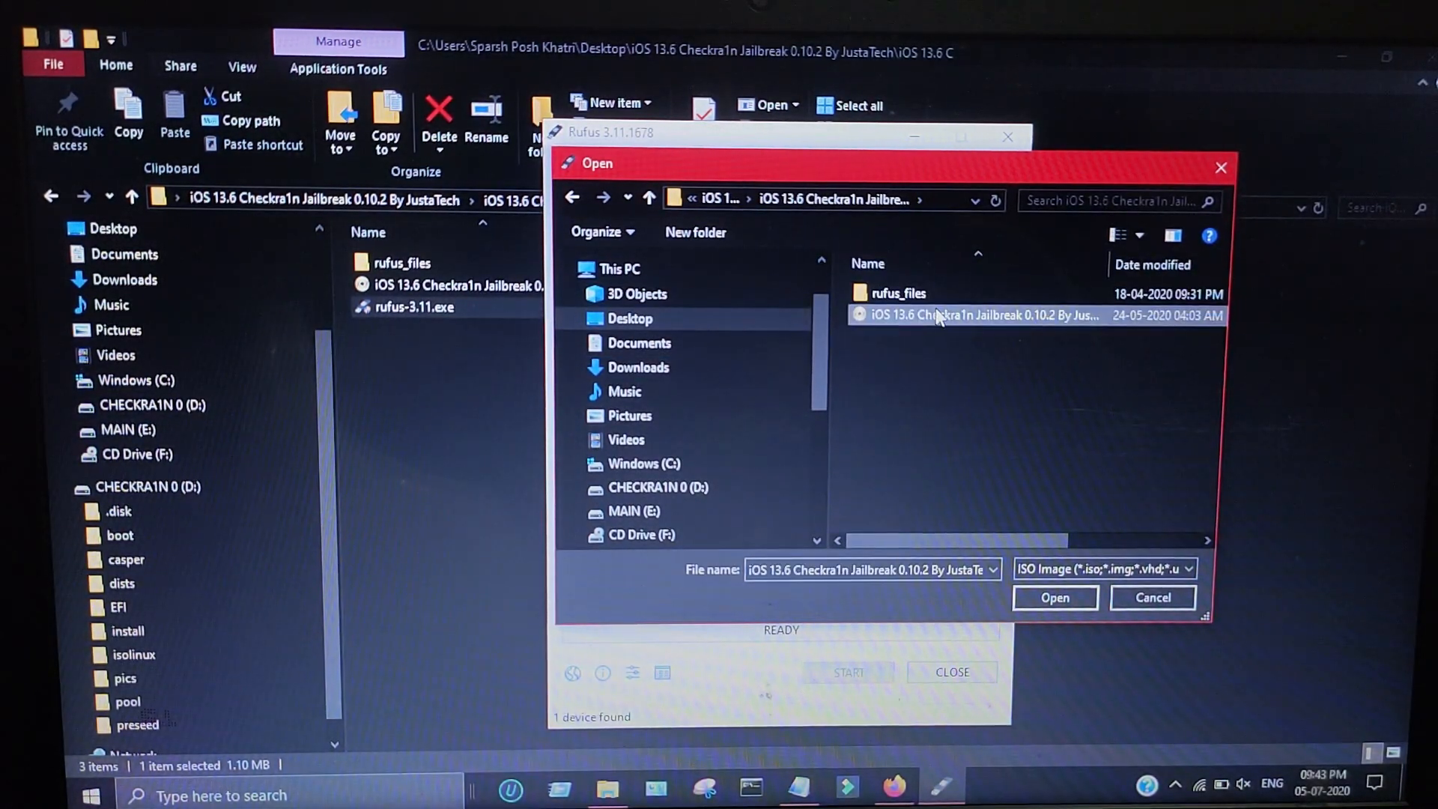
left_click(1053, 598)
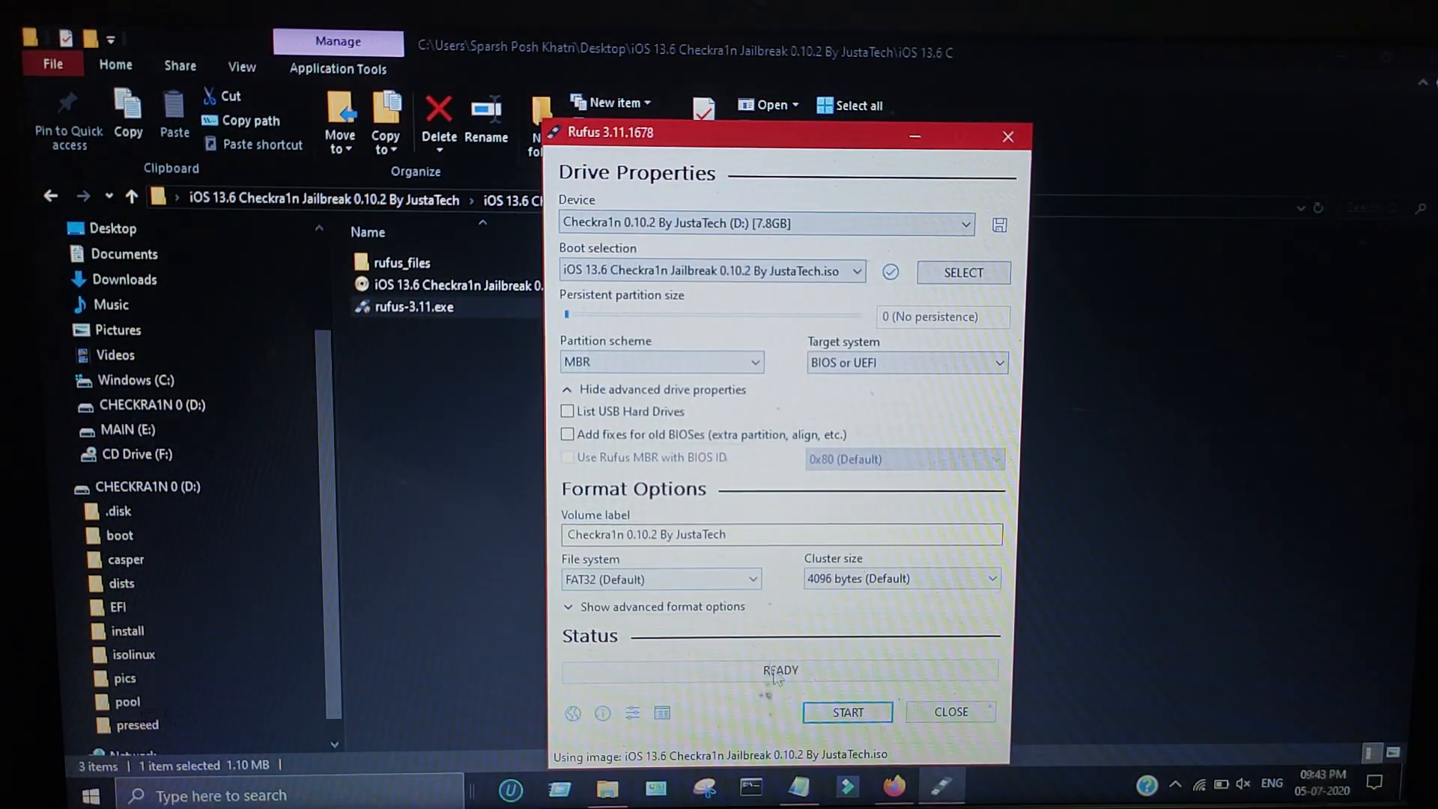
left_click(844, 711)
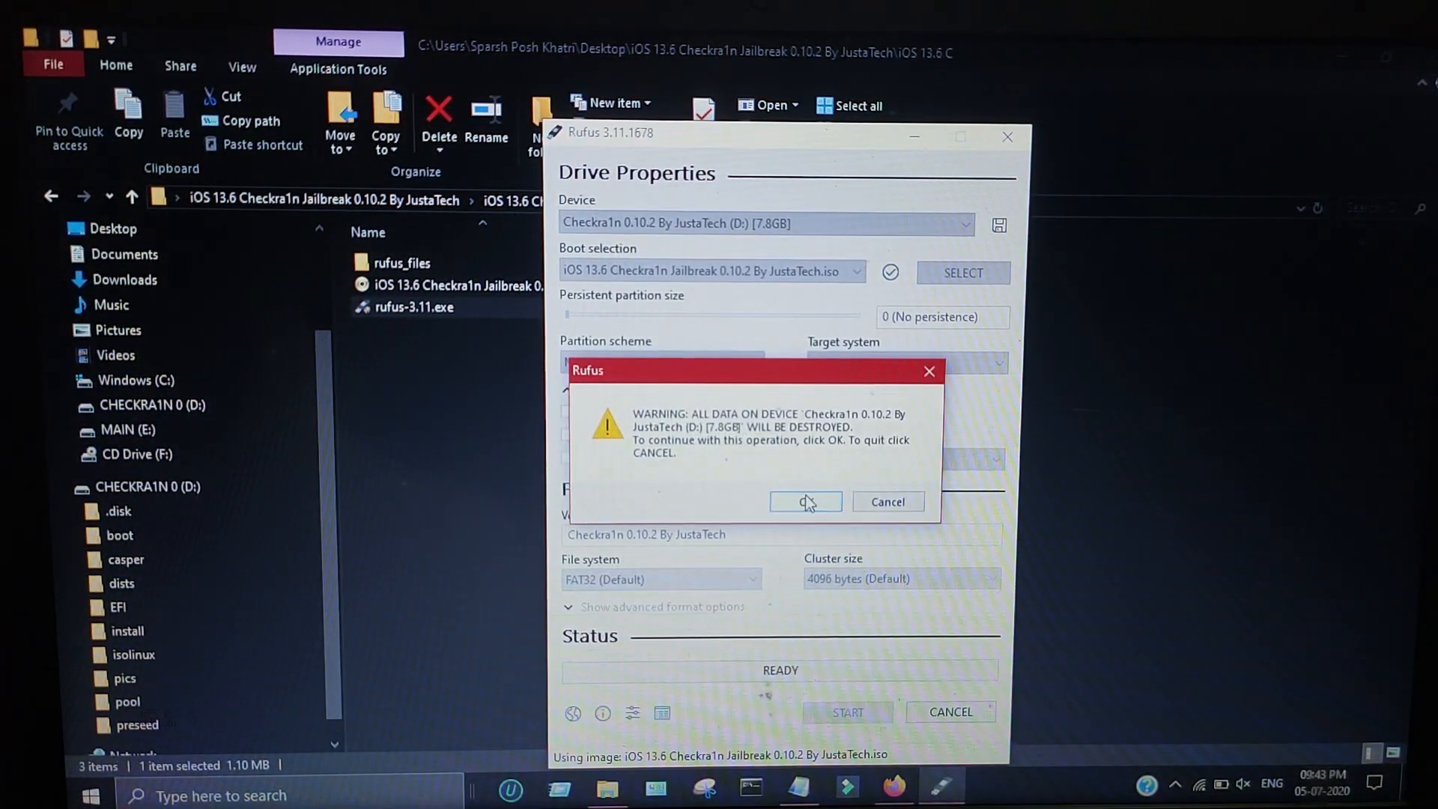
left_click(804, 502)
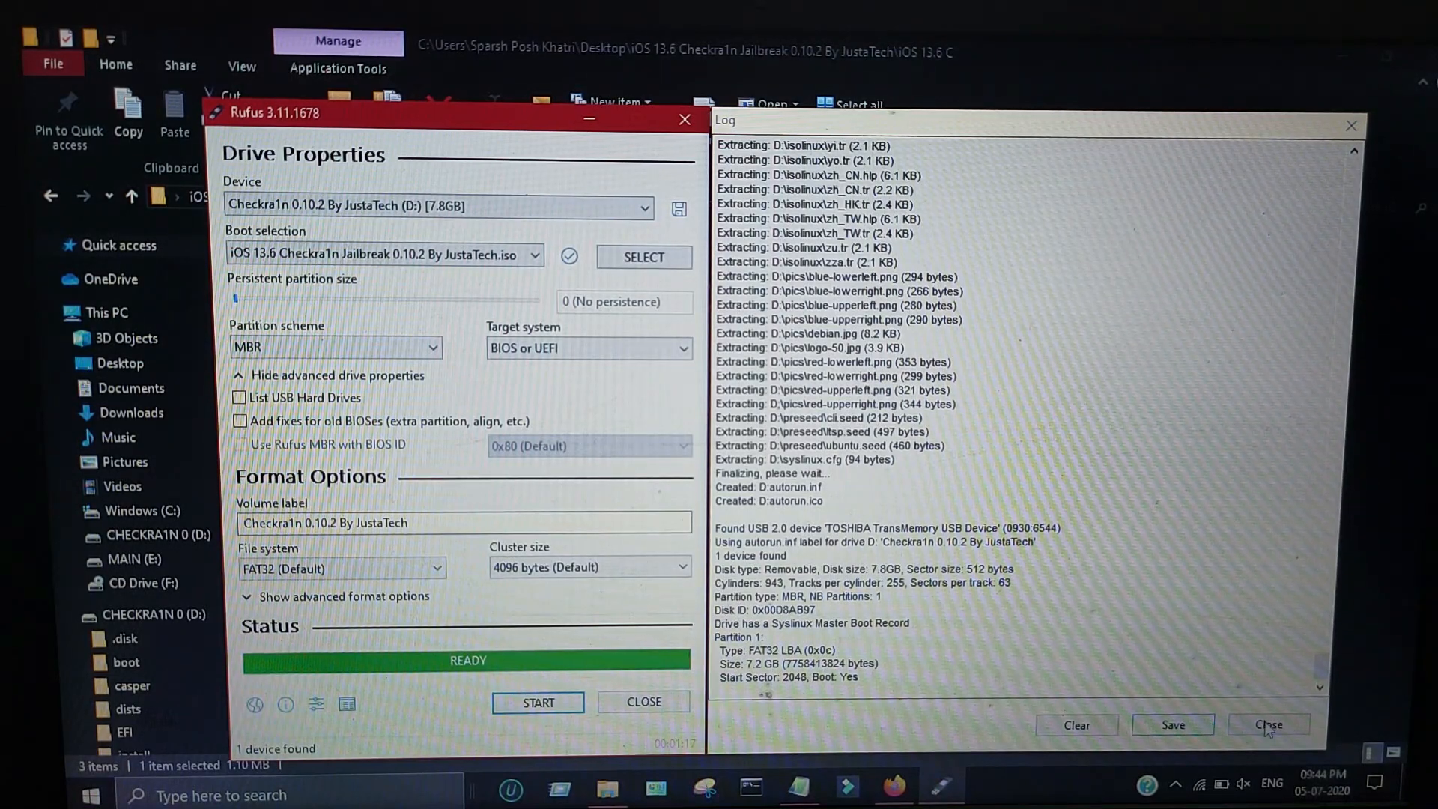
Close the Rufus log and restart the PC into its Boot Manager
left_click(1268, 725)
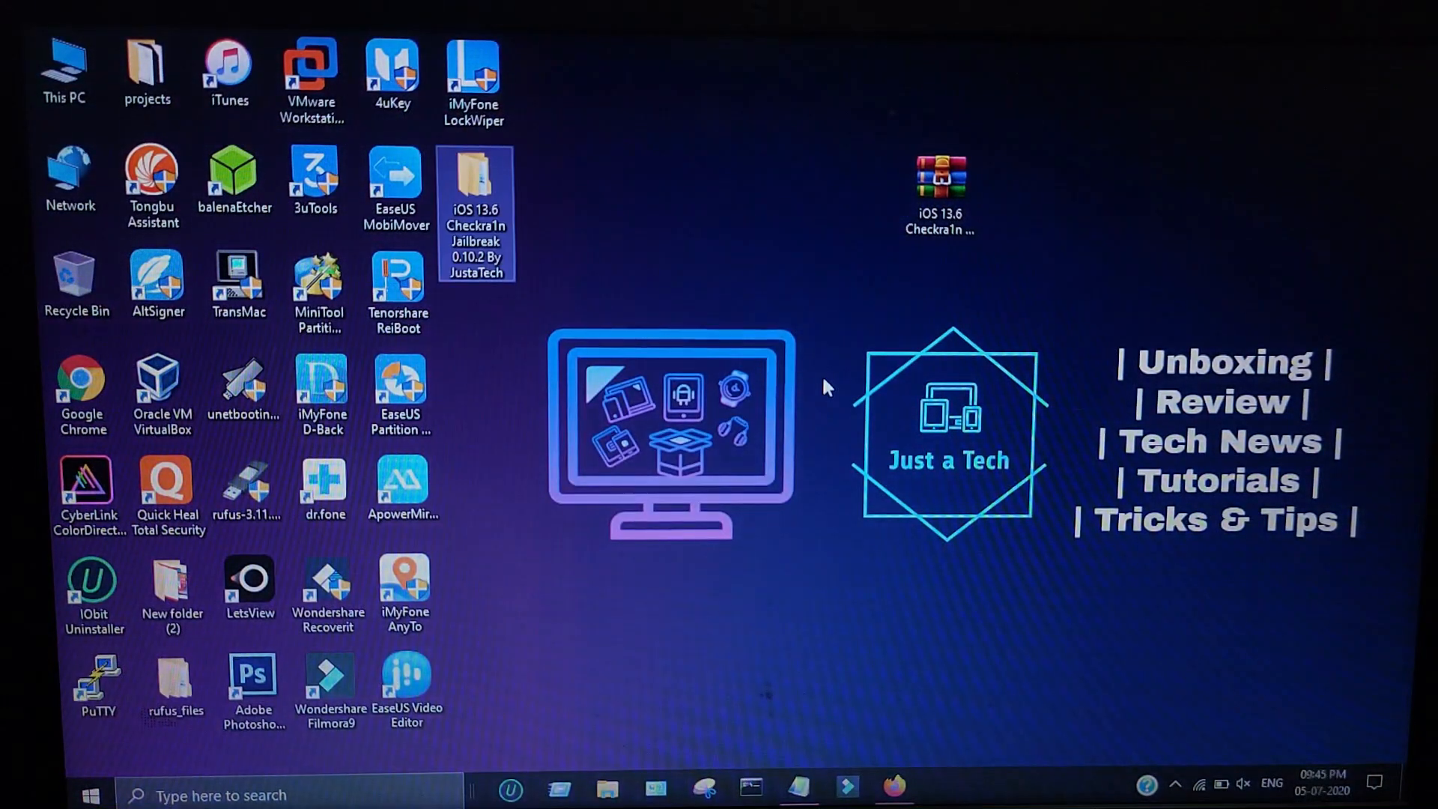
left_click(88, 794)
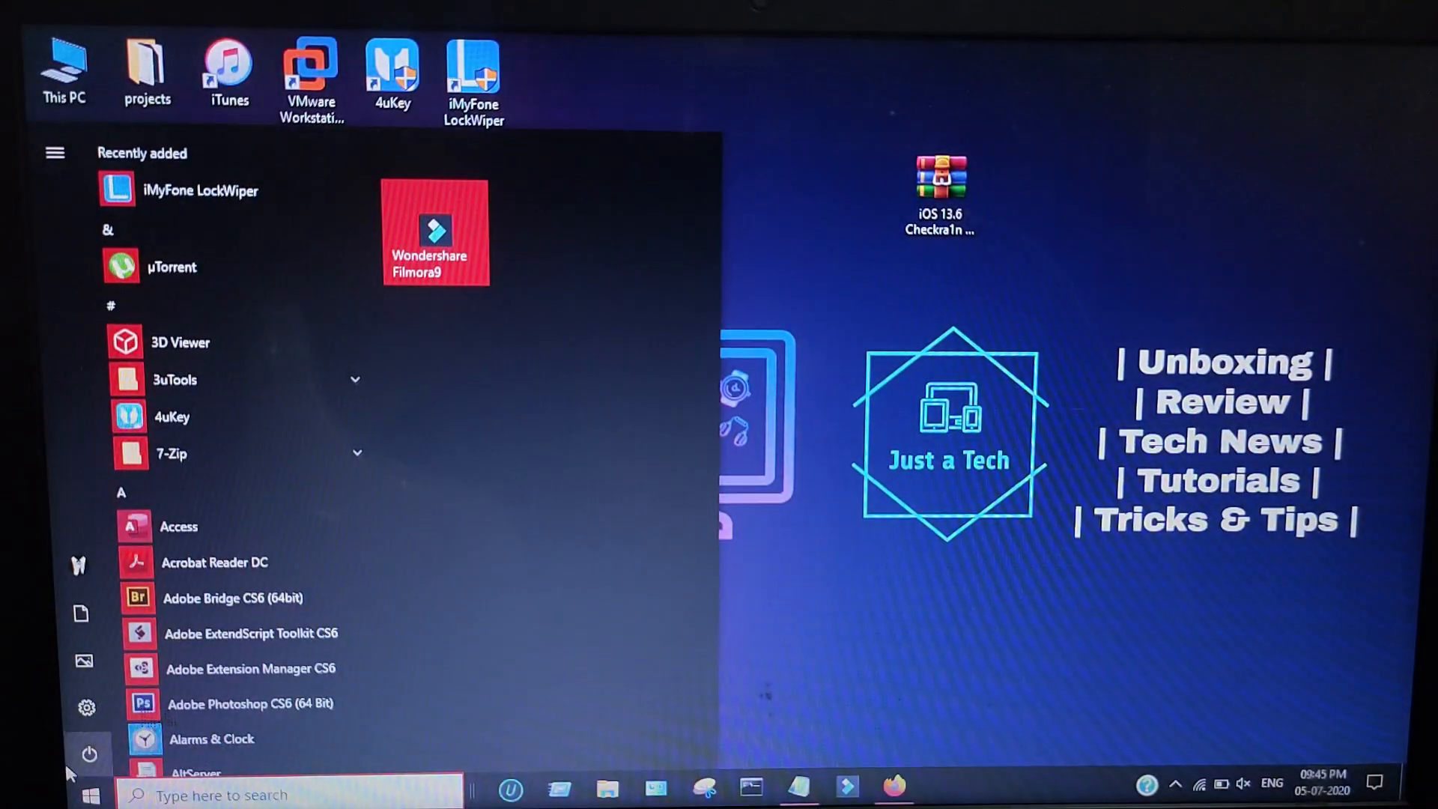
left_click(89, 754)
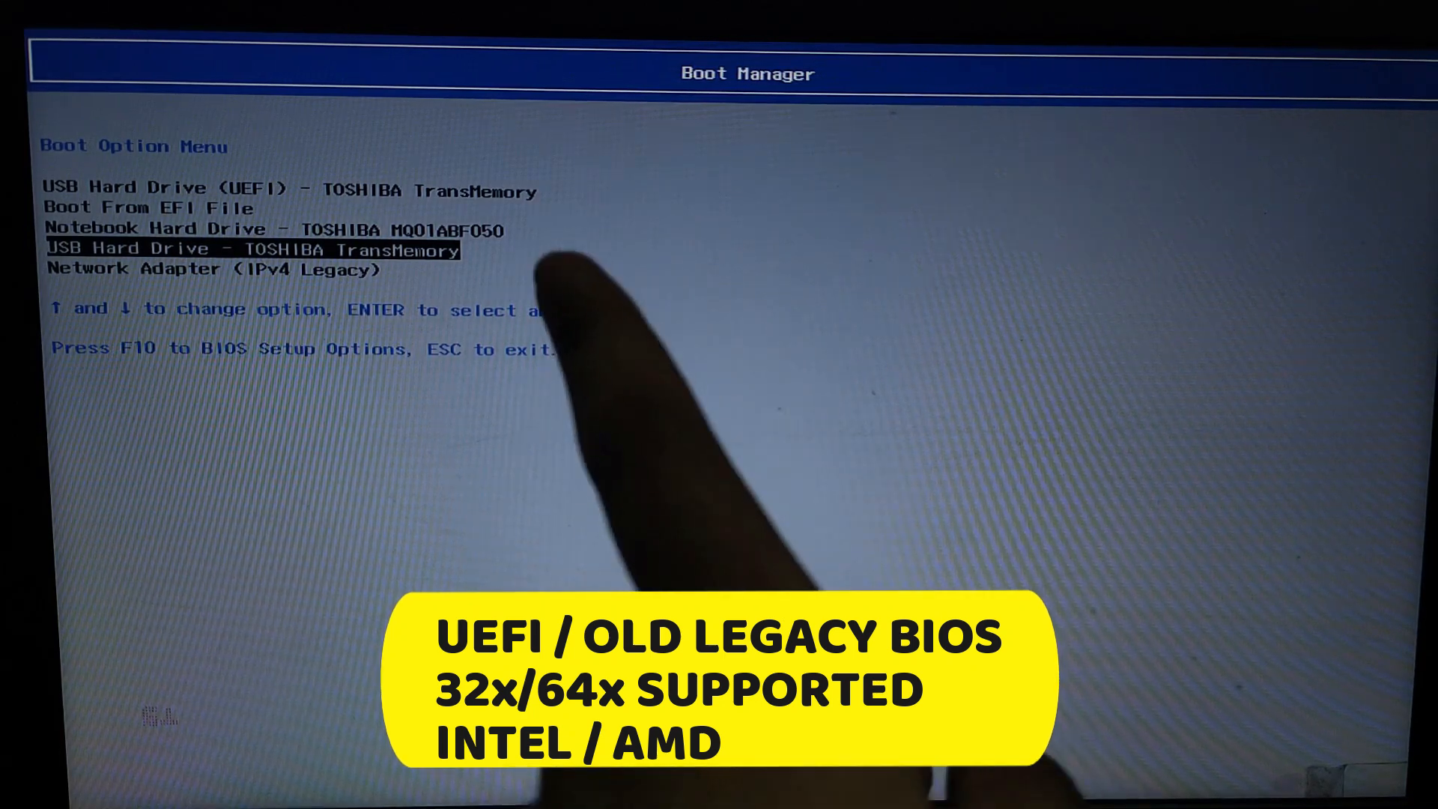
Boot from the USB Hard Drive - TOSHIBA TransMemory entry into checkra1n
key("up")
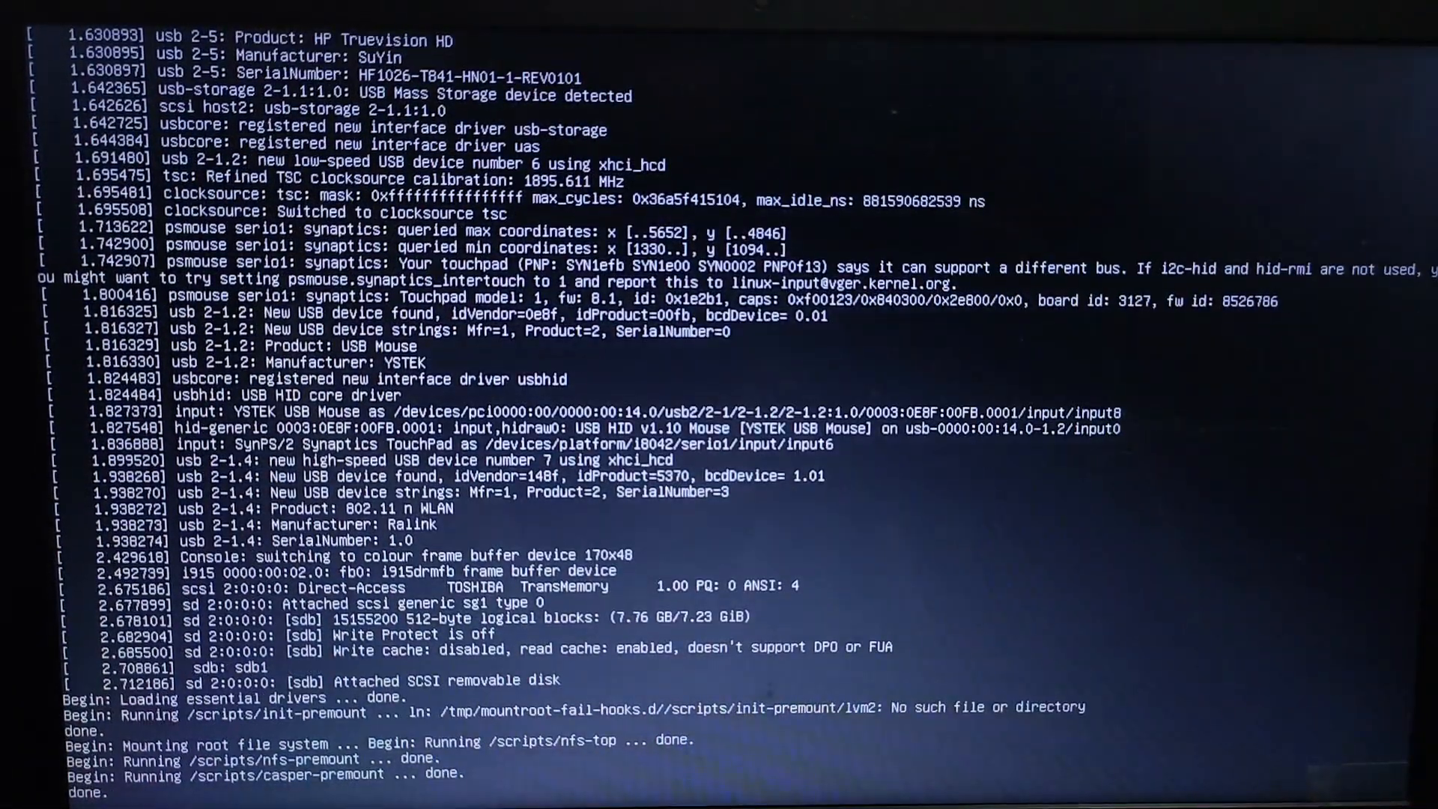
scroll("down", 3)
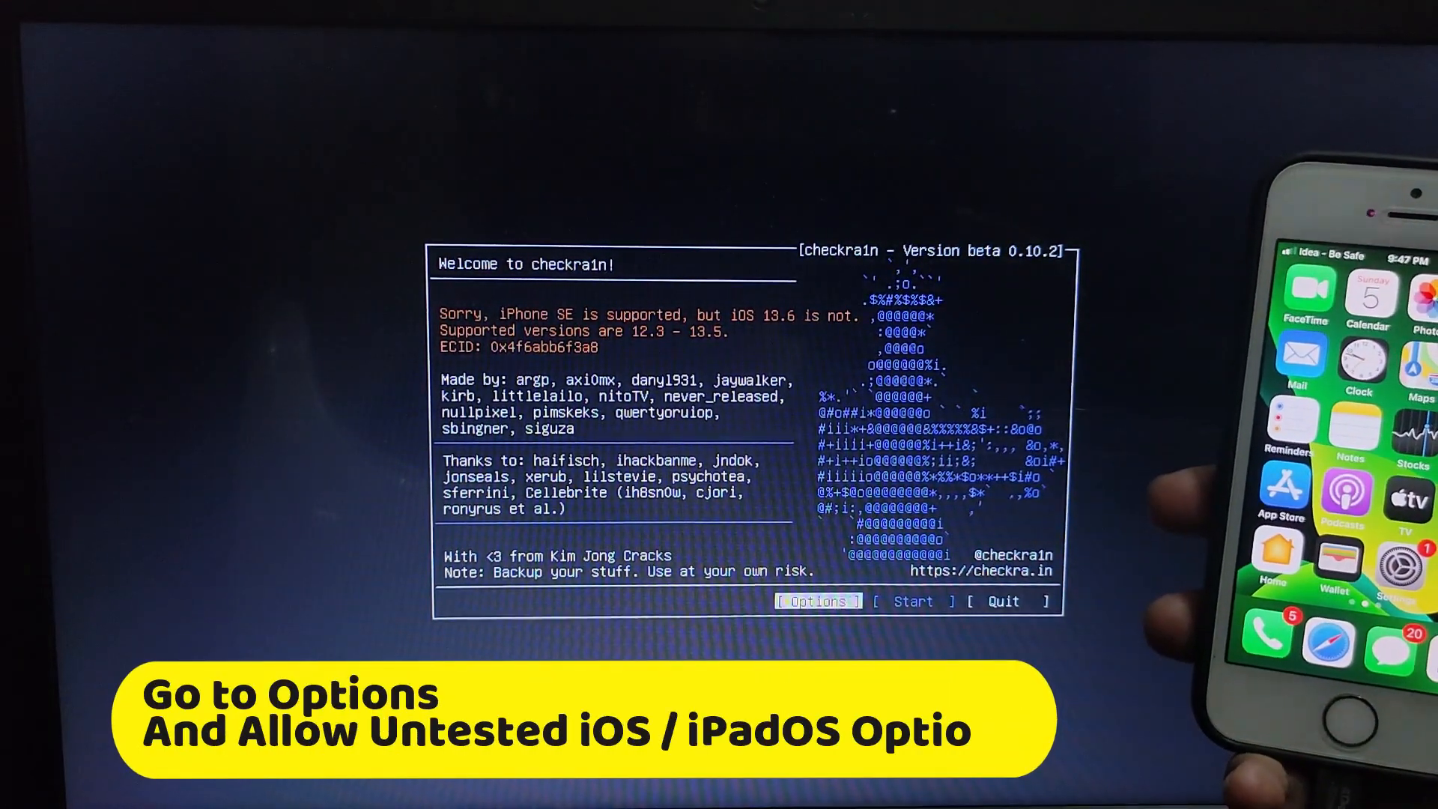
Enable Allow untested iOS/iPadOS versions in Options and start the jailbreak
left_click(816, 601)
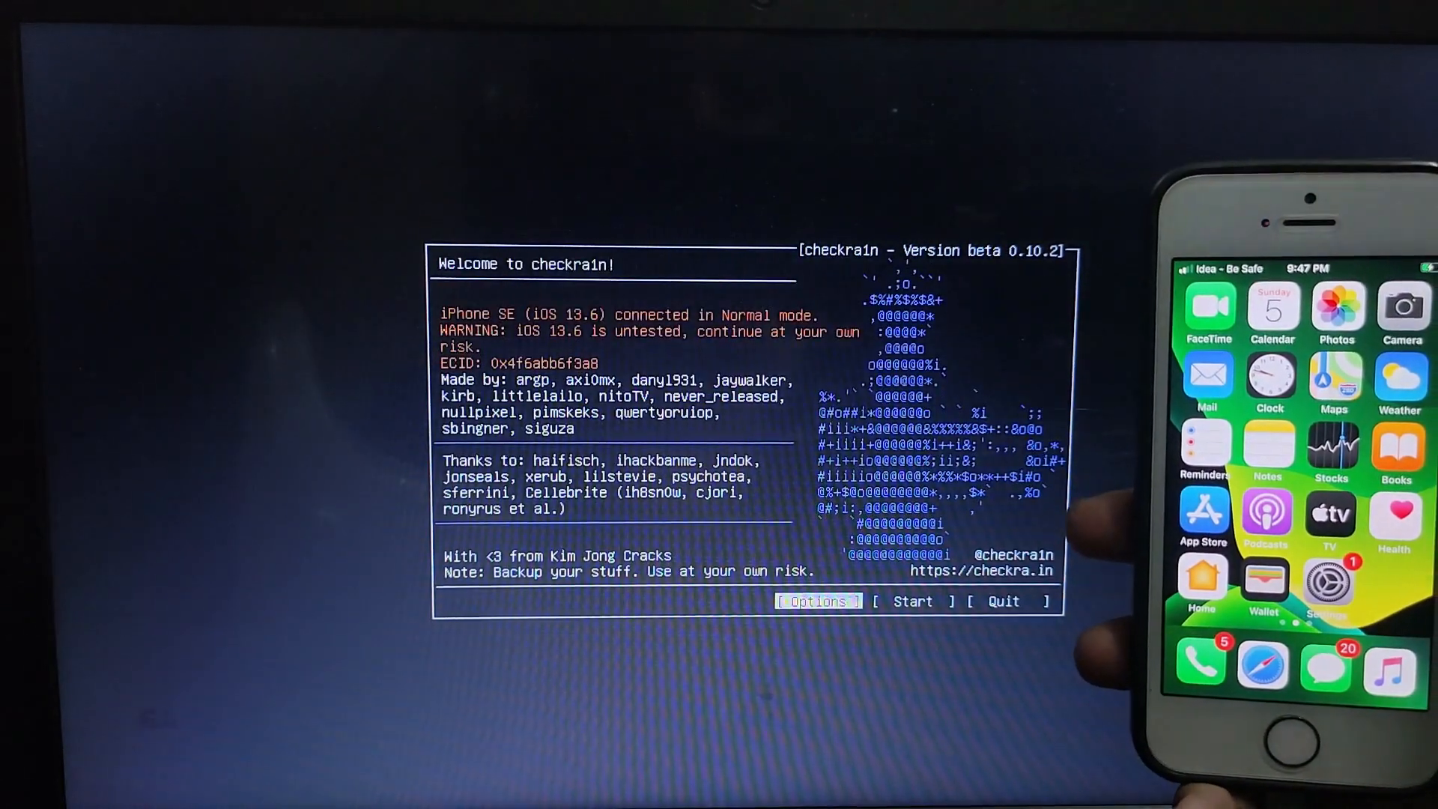
left_click(913, 601)
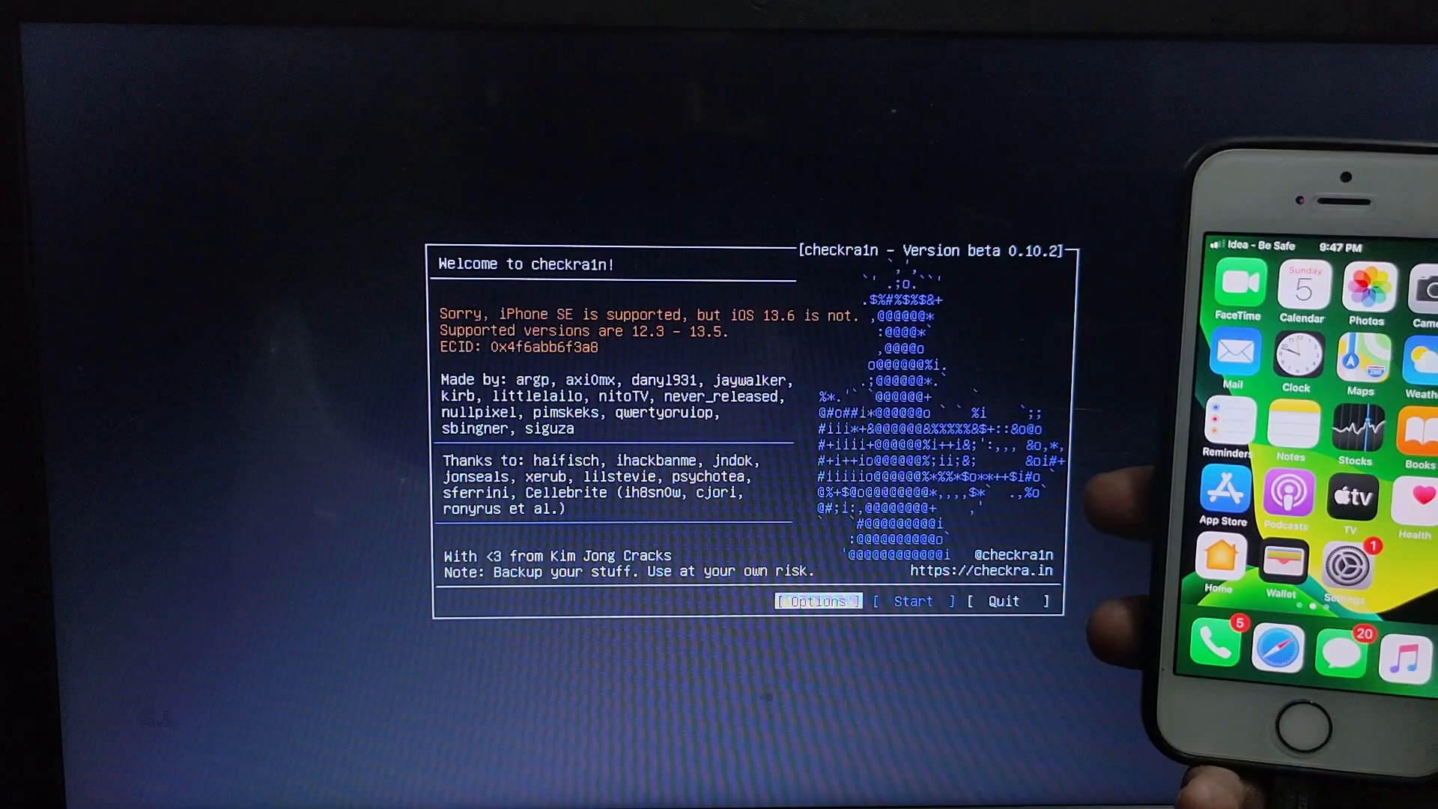
left_click(818, 601)
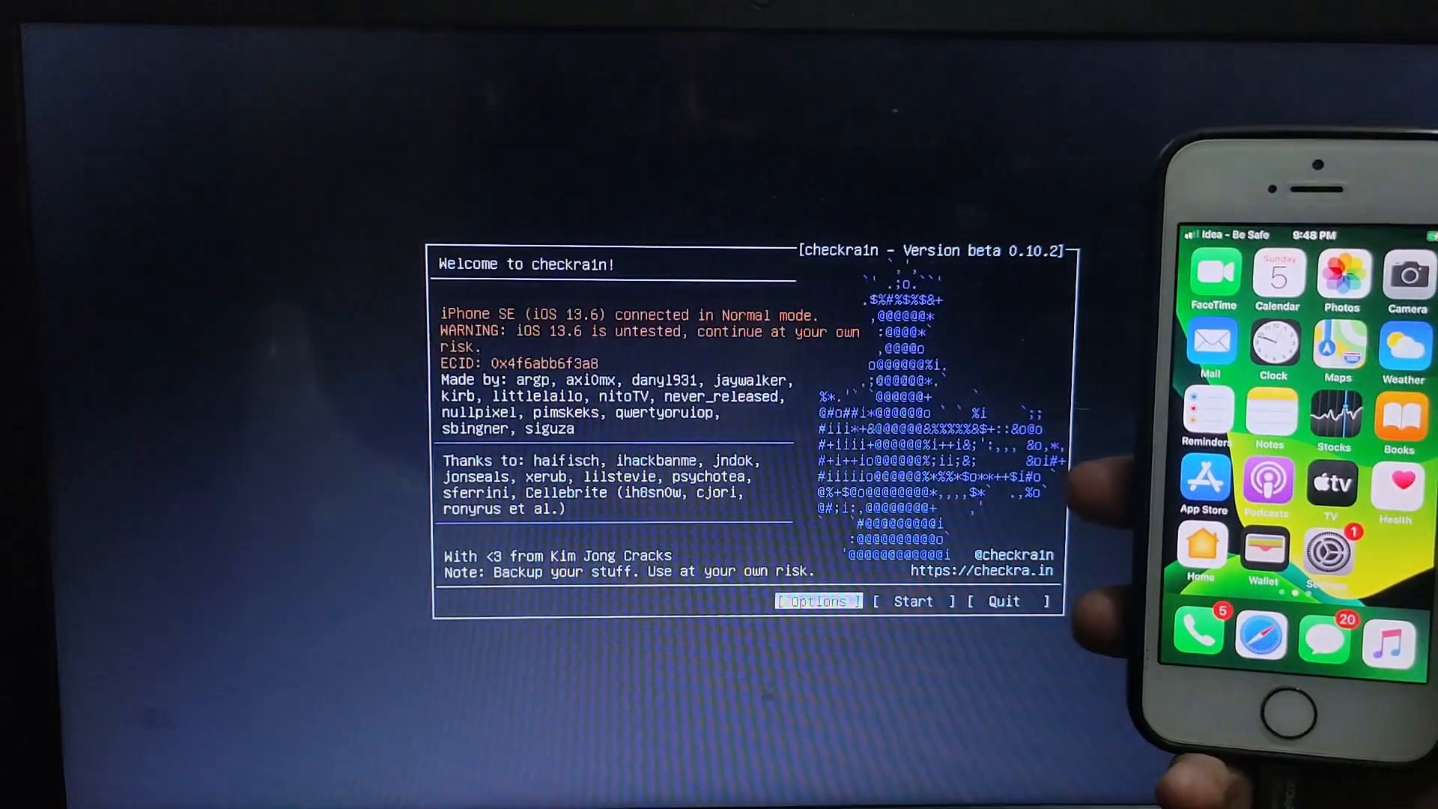
left_click(912, 600)
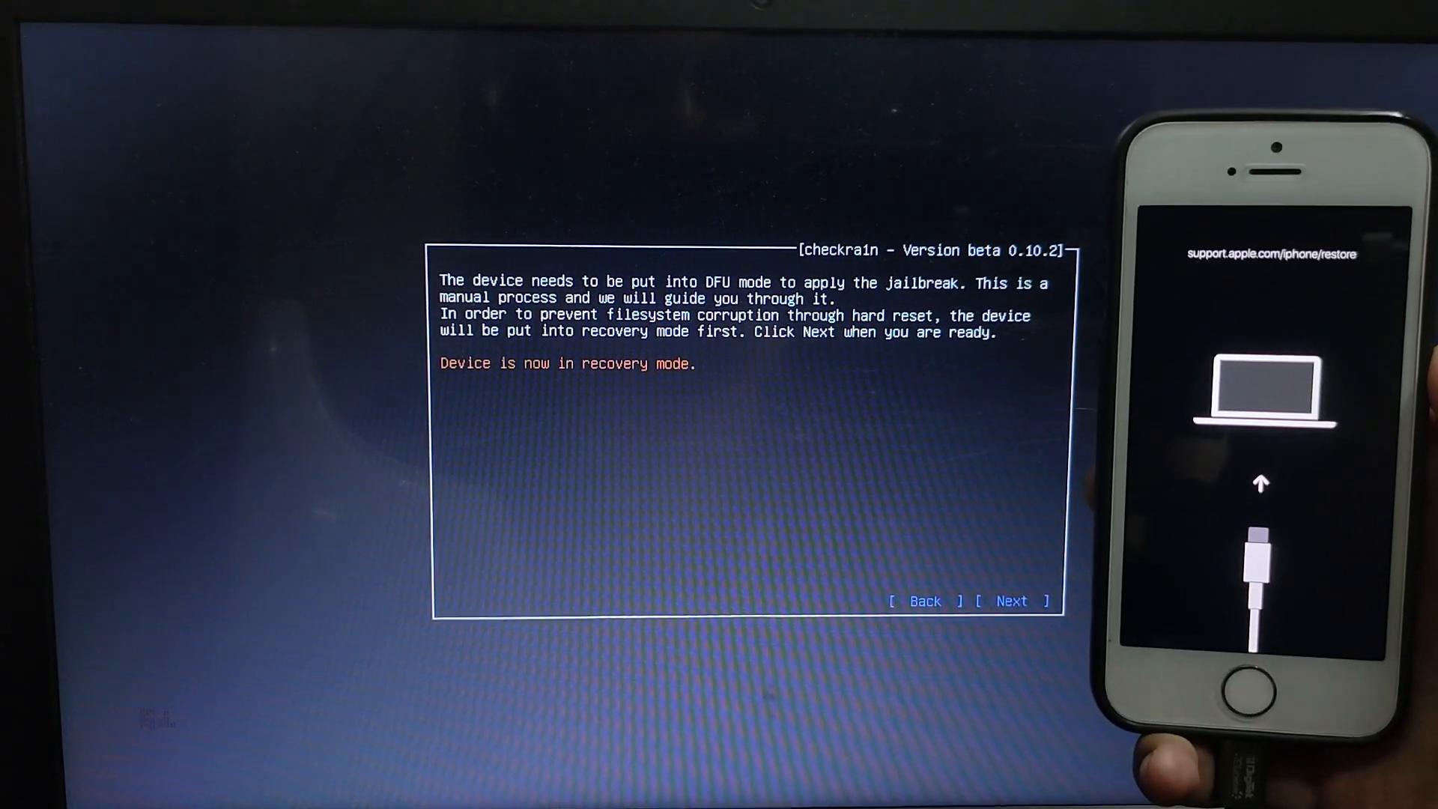
Continue through the DFU steps until the jailbreak reports All Done
left_click(1011, 601)
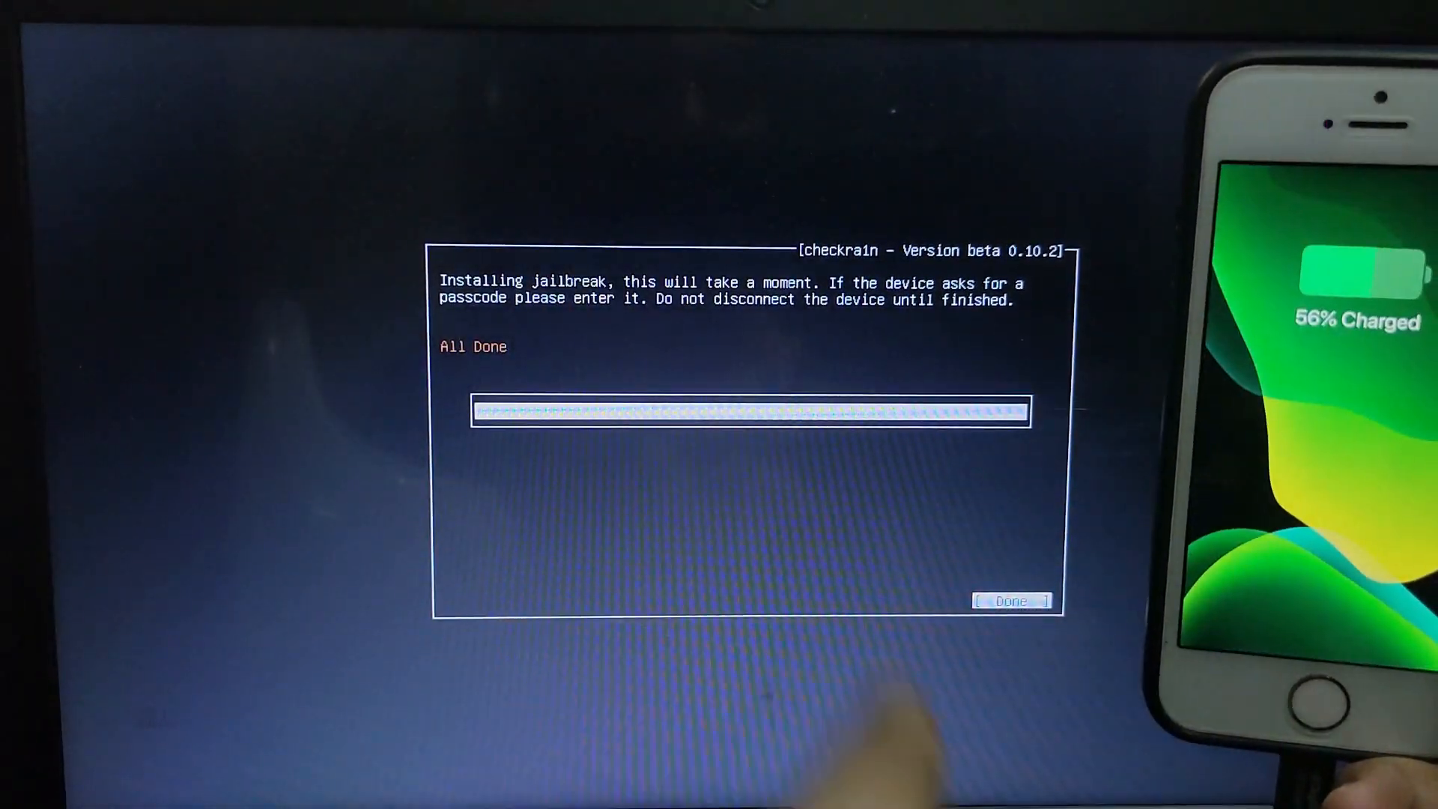
Finish checkra1n with Done and reach the Welcome to Cydia home page on the iPhone
left_click(1008, 602)
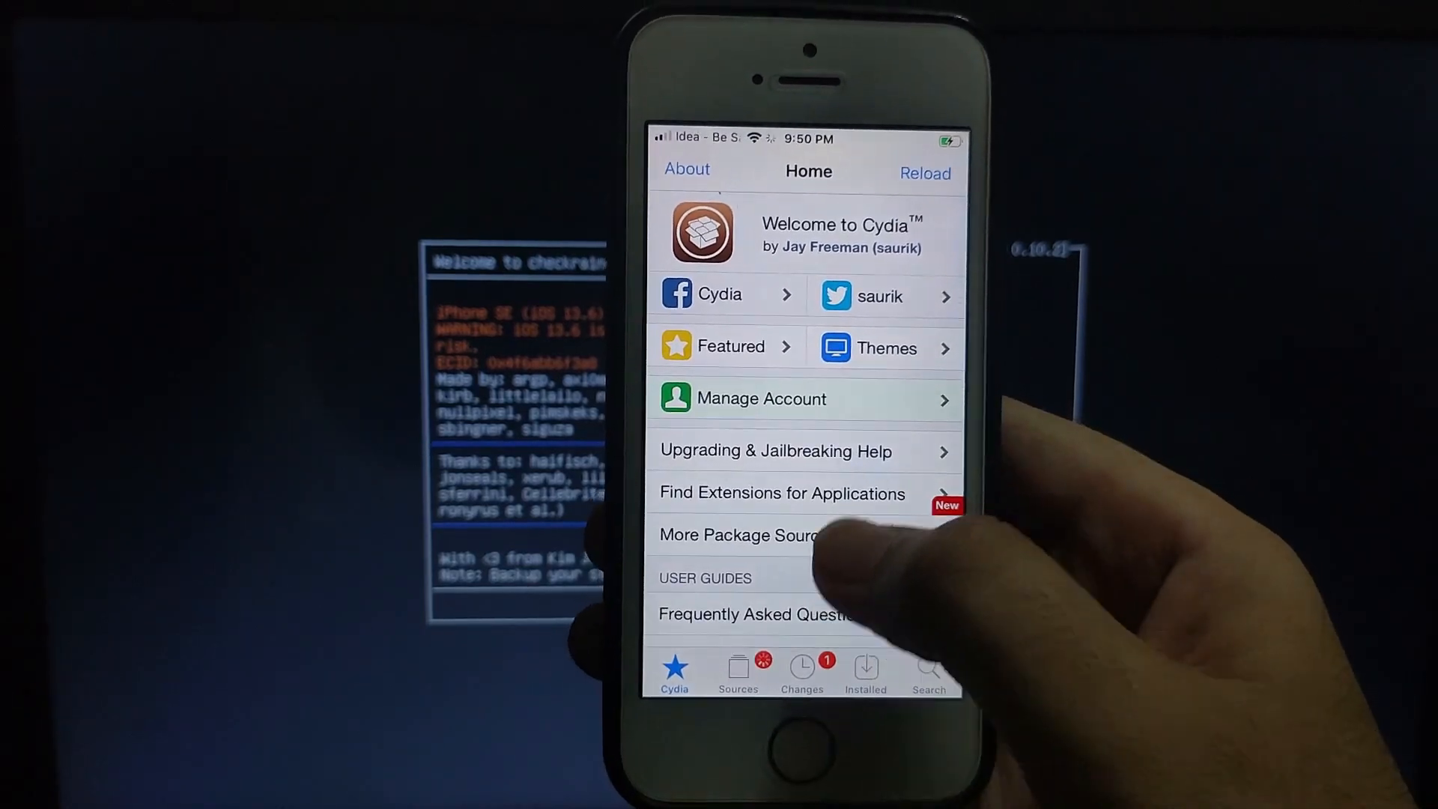
scroll("up", 3)
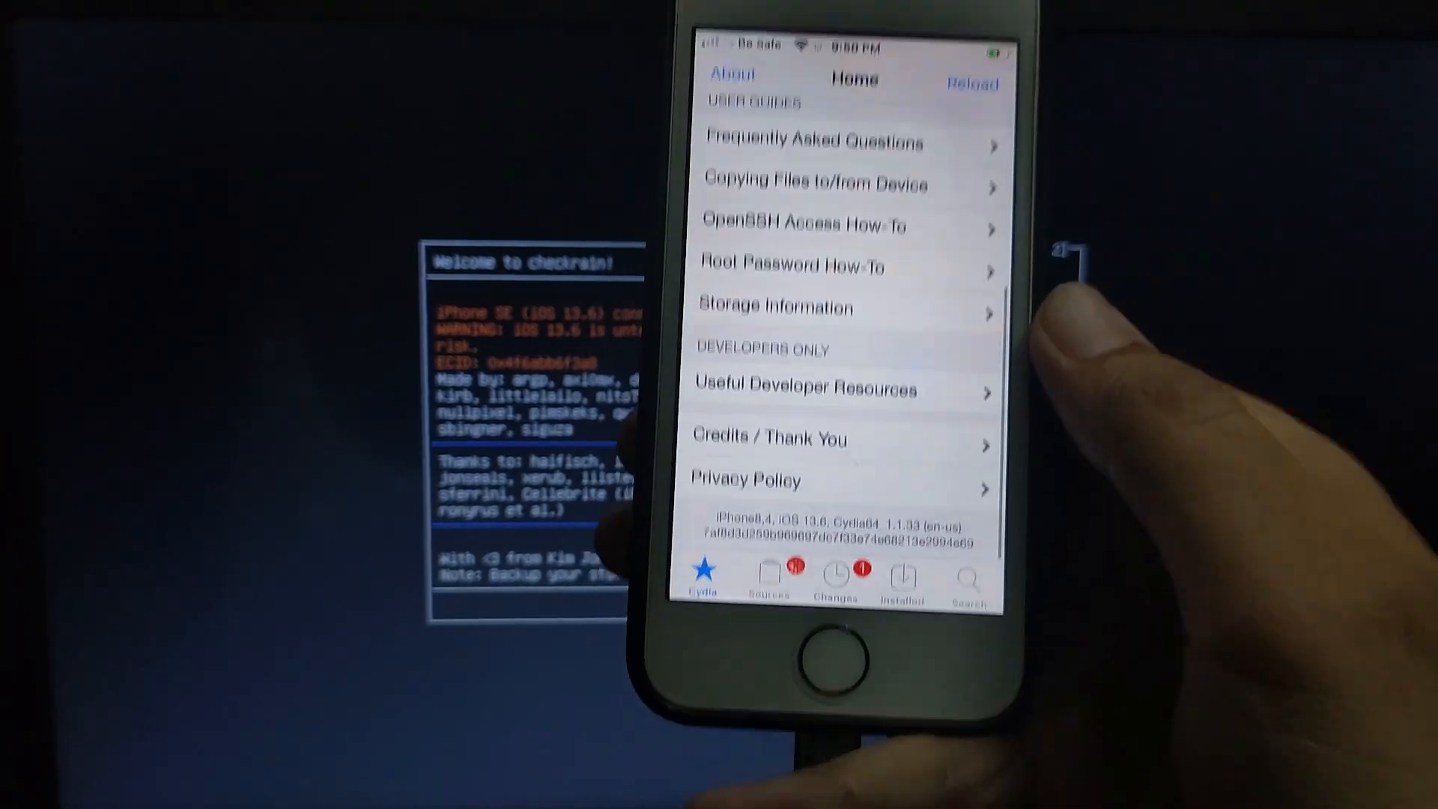